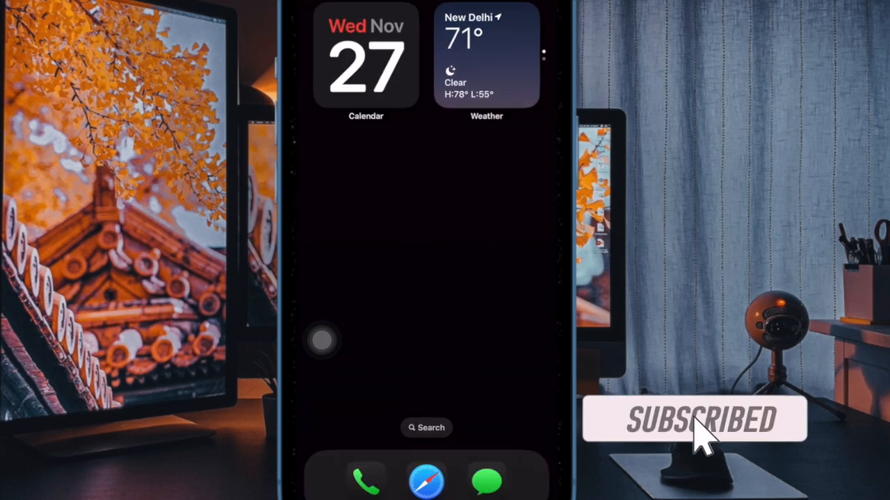
- Open the Utilities folder on the Home Screen to reveal the Settings app
click(487, 56)
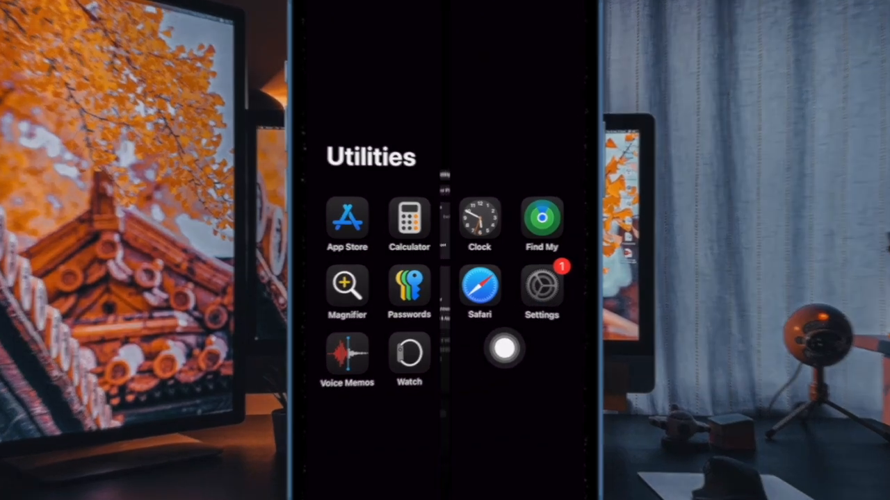
- Navigate Settings > Accessibility > Touch to reach the Haptic Touch page
click(541, 285)
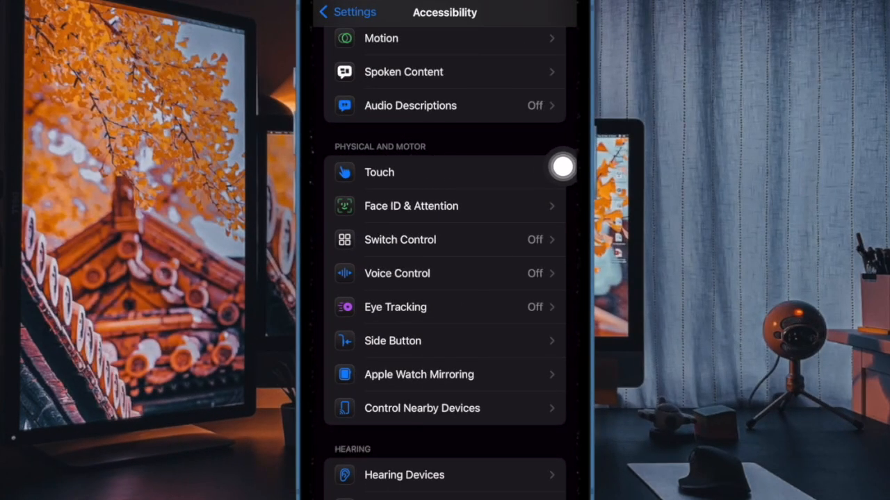
click(379, 172)
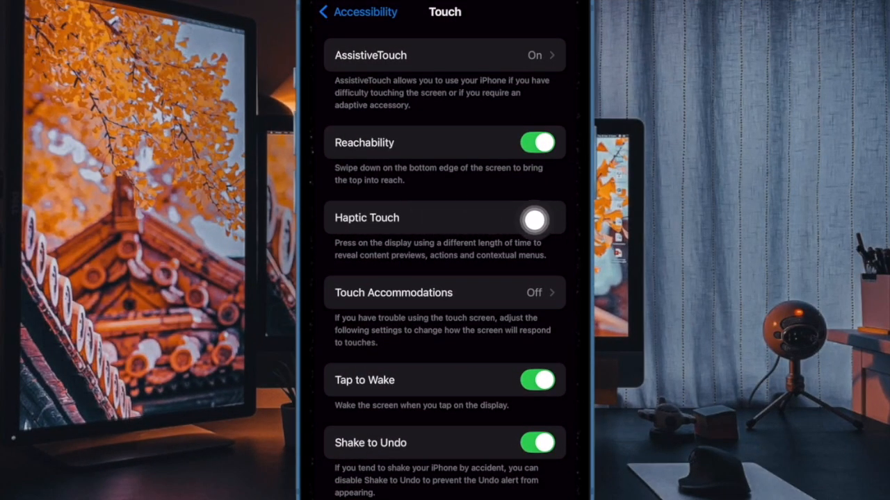
click(444, 218)
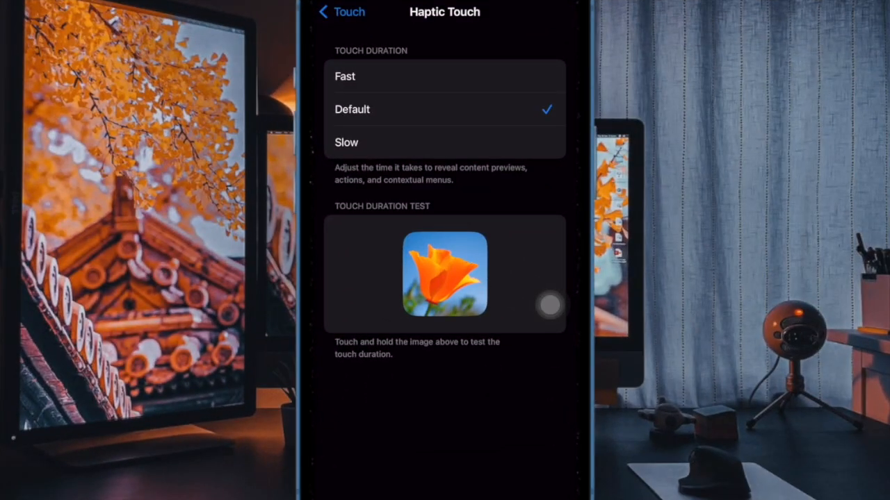
- Cycle the touch duration through Default, Slow, Default, Fast and leave it on Slow
click(444, 109)
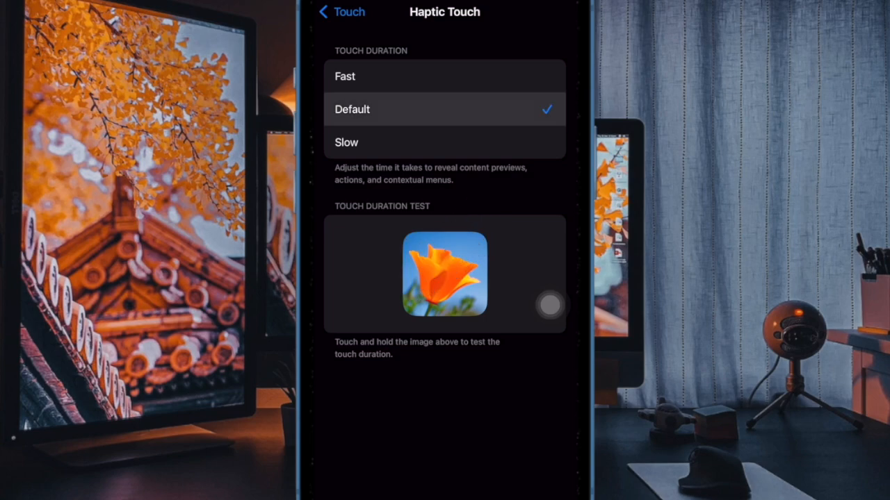
click(445, 142)
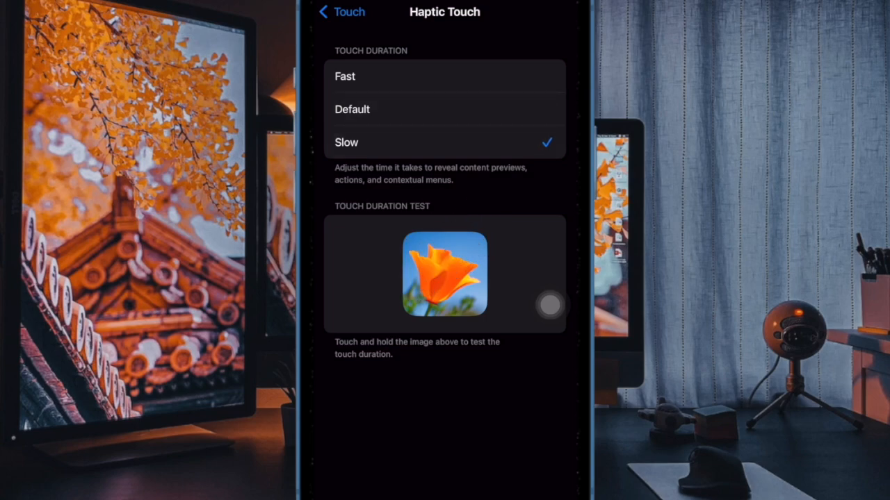
click(351, 109)
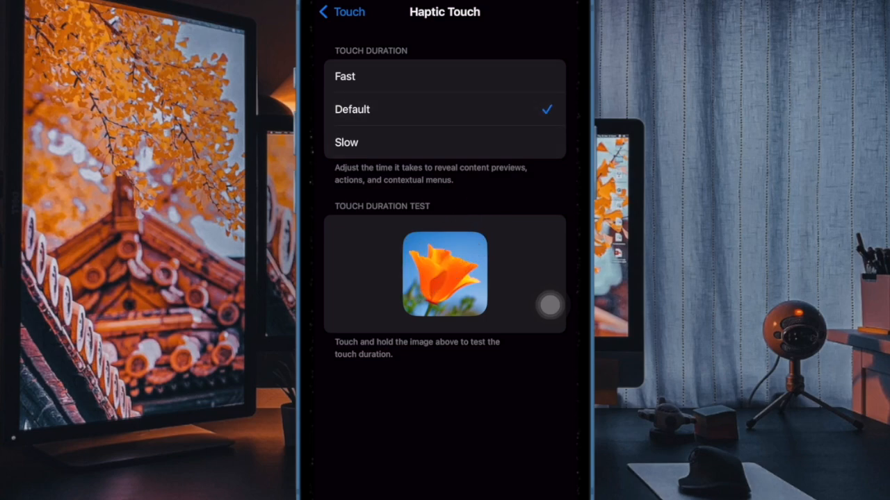
click(445, 142)
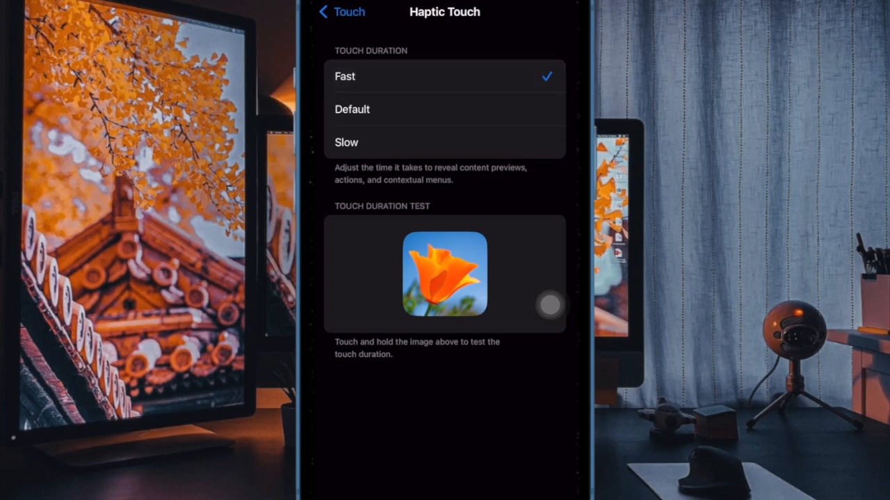
click(352, 109)
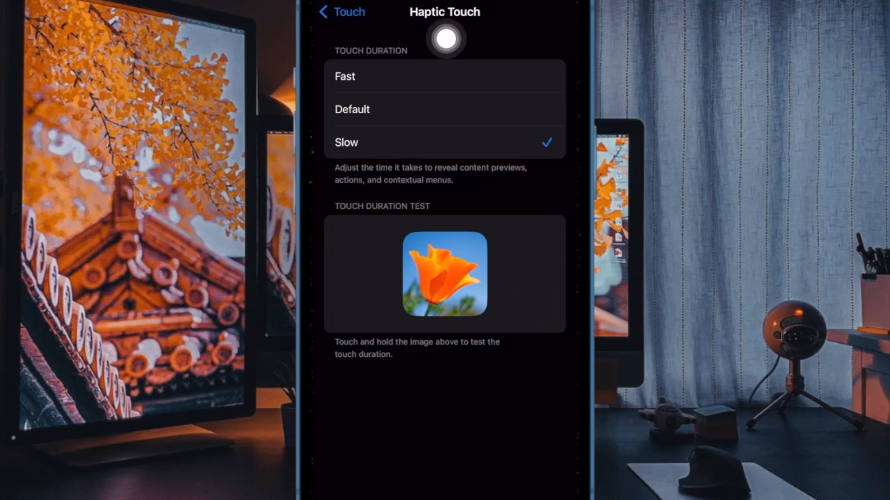
- Set the Haptic Touch duration to Fast and return to the Home Screen
click(345, 76)
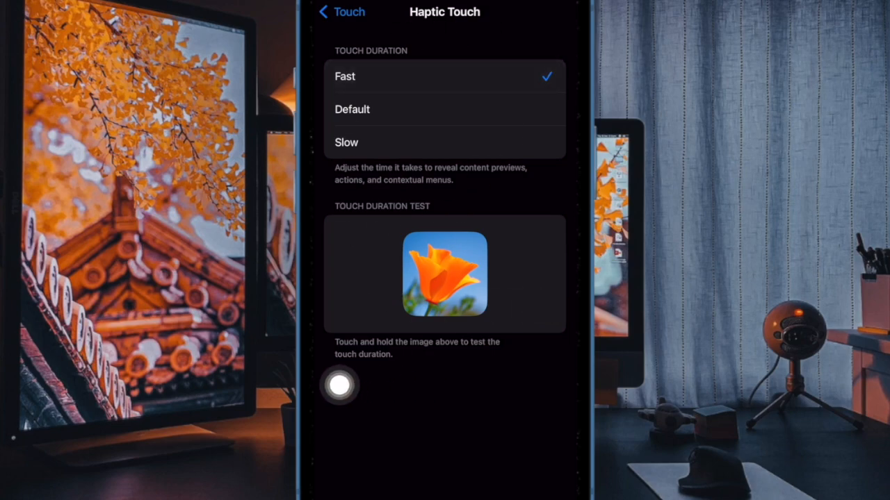
click(444, 76)
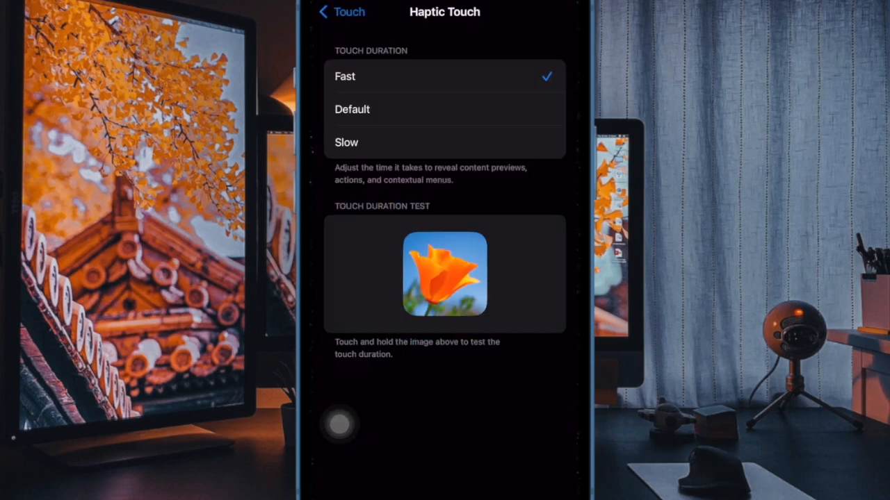
click(444, 273)
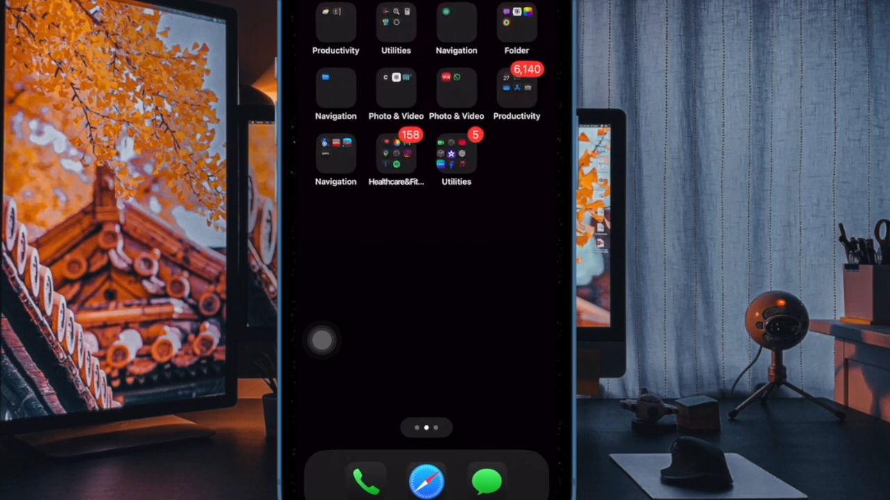
- Show the Utilities folder's quick-action menu to confirm the faster Haptic Touch
click(456, 153)
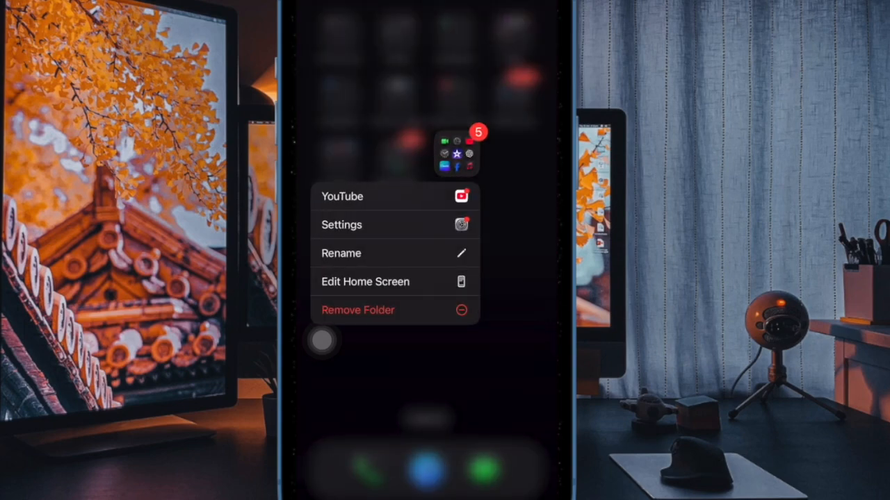